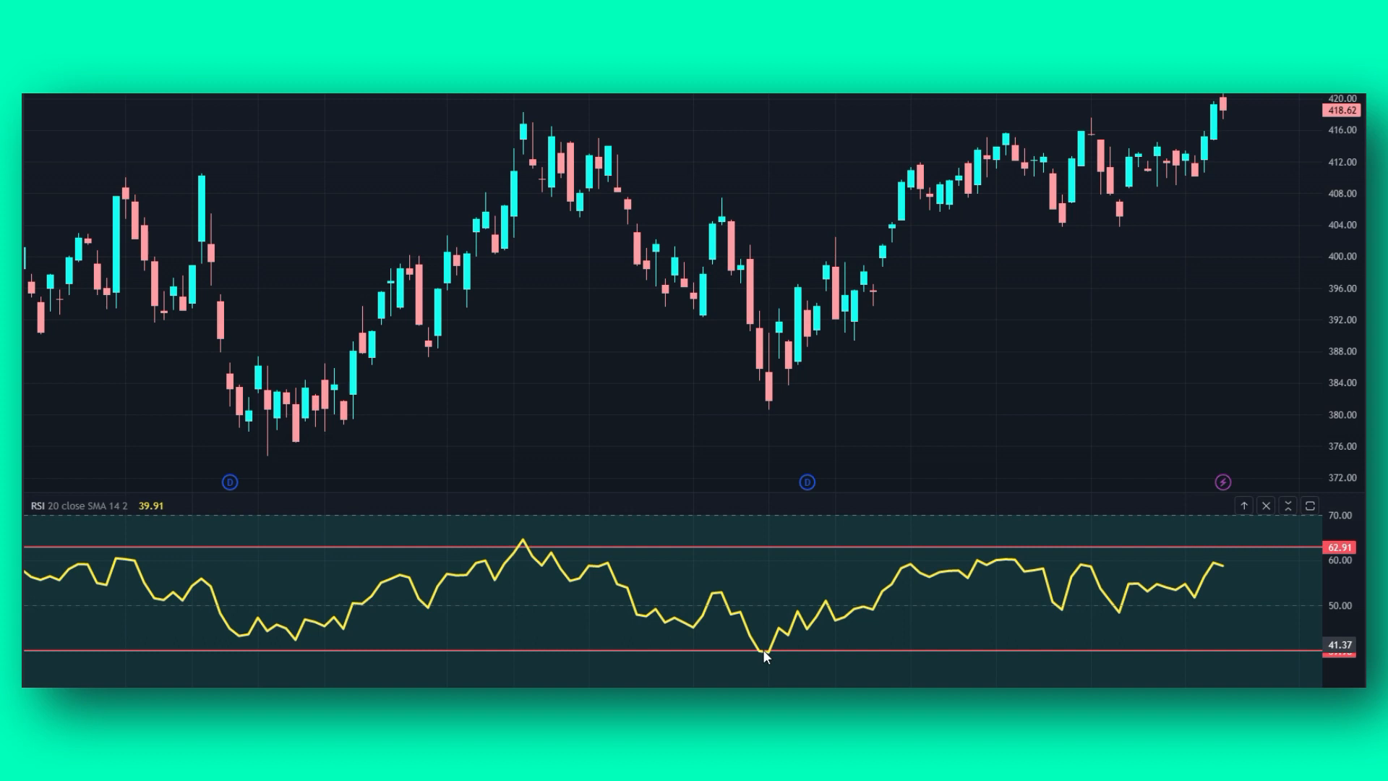
- Switch to Streamlit to show backtest metrics for RSI periods 2–20
click(760, 643)
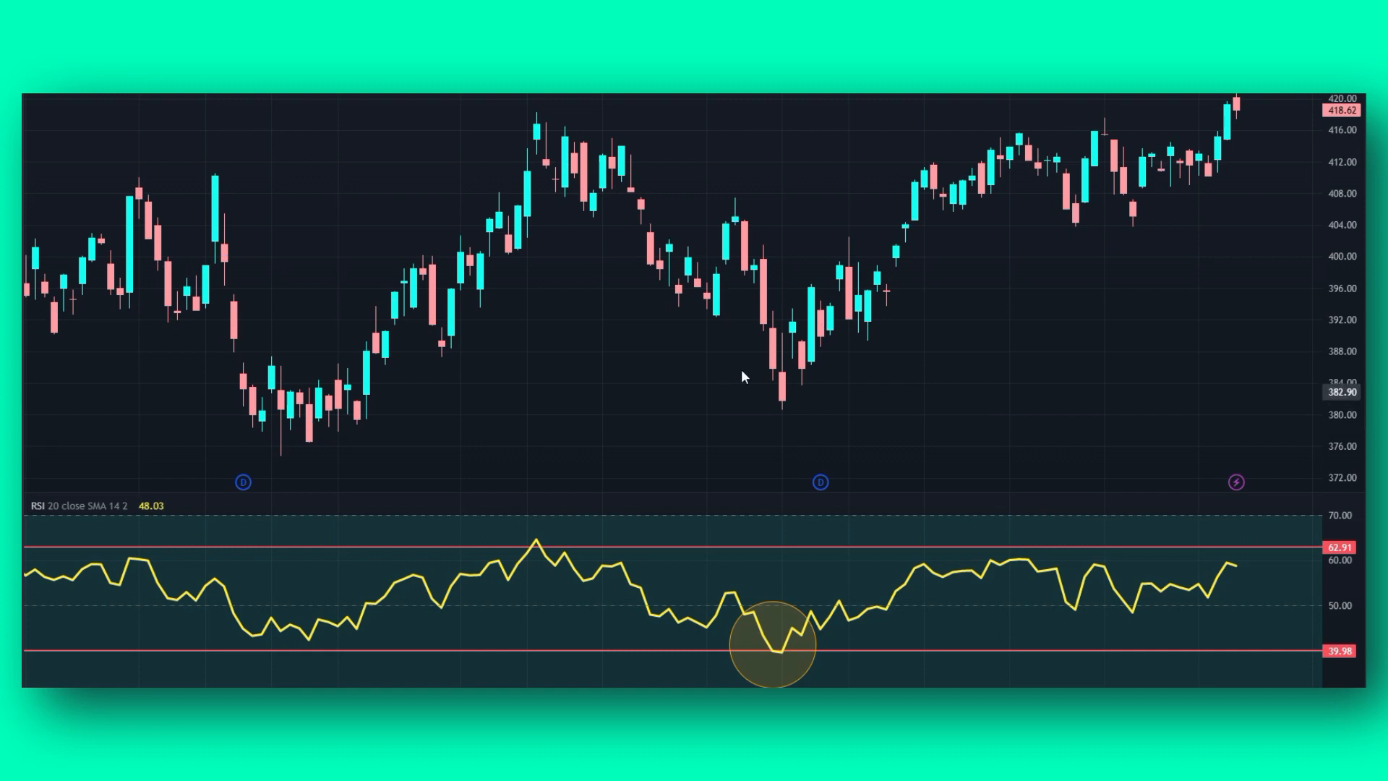
mouse_move(754, 375)
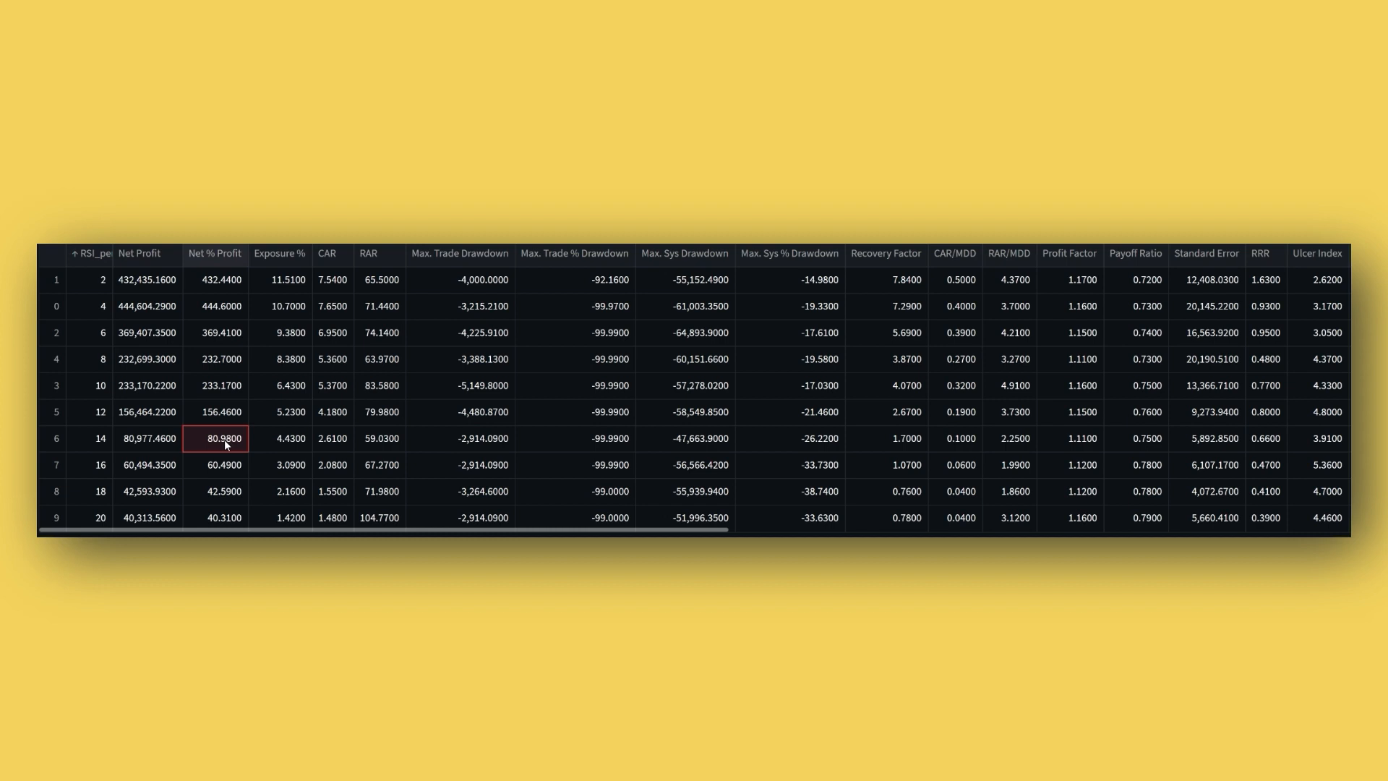
mouse_move(103, 281)
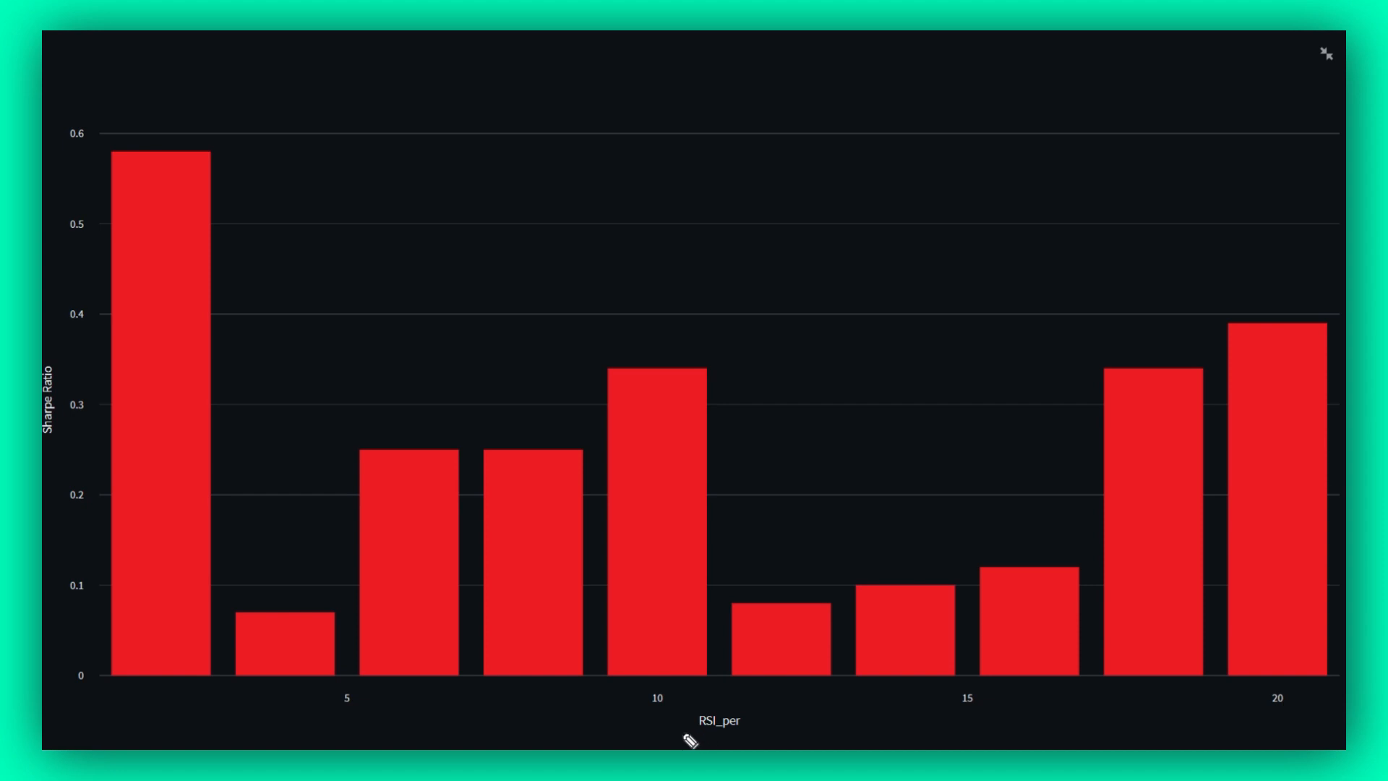
- Bring up the full-size Sharpe Ratio chart, with RSI period 2 leading near 0.58
drag(686, 739, 770, 713)
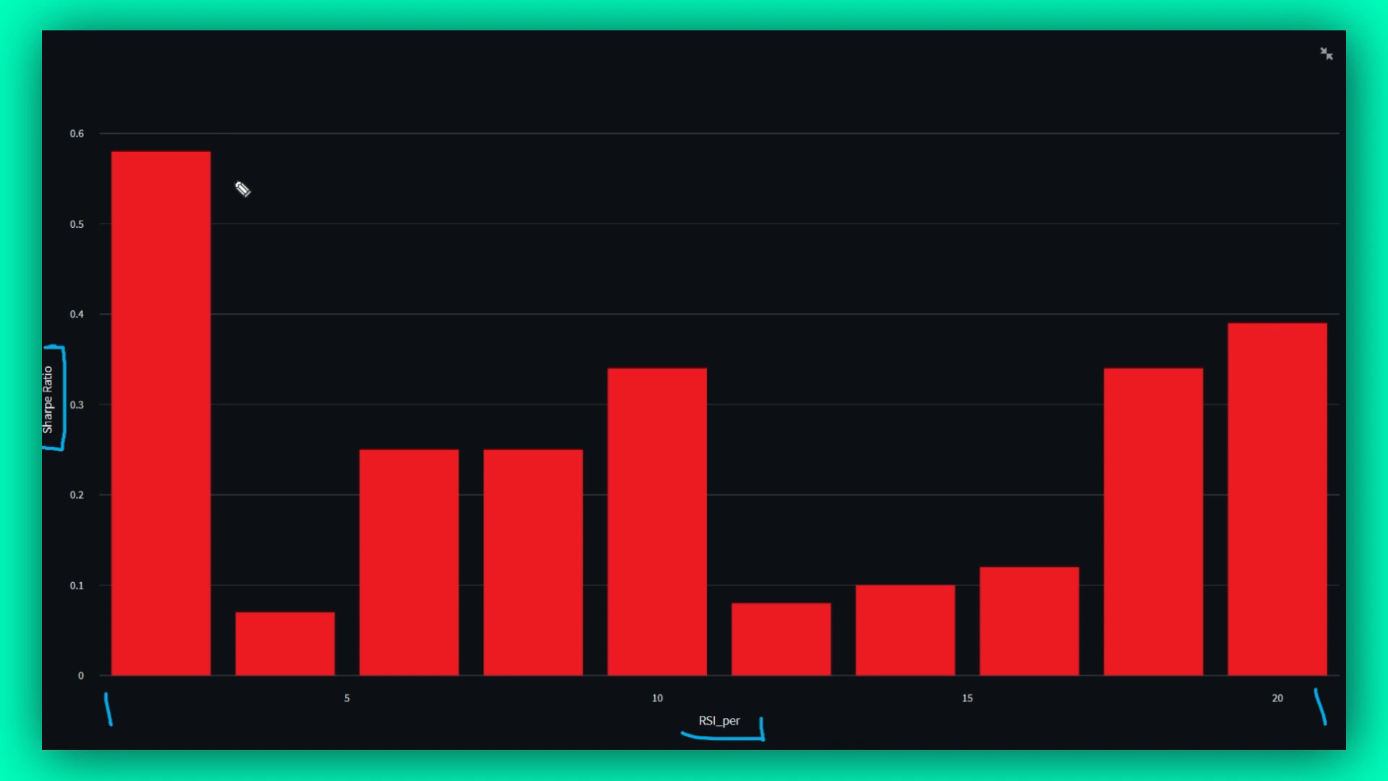
drag(327, 173, 208, 181)
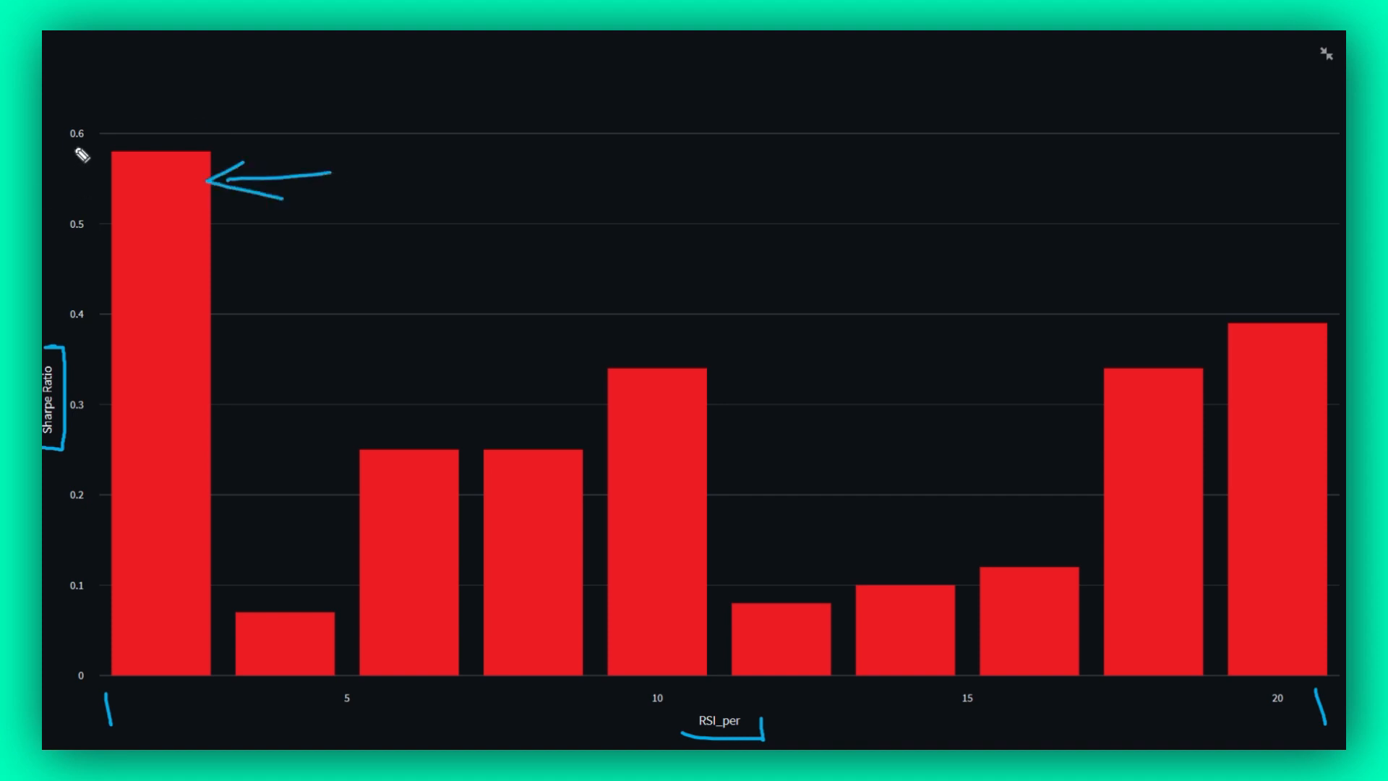
mouse_move(375, 170)
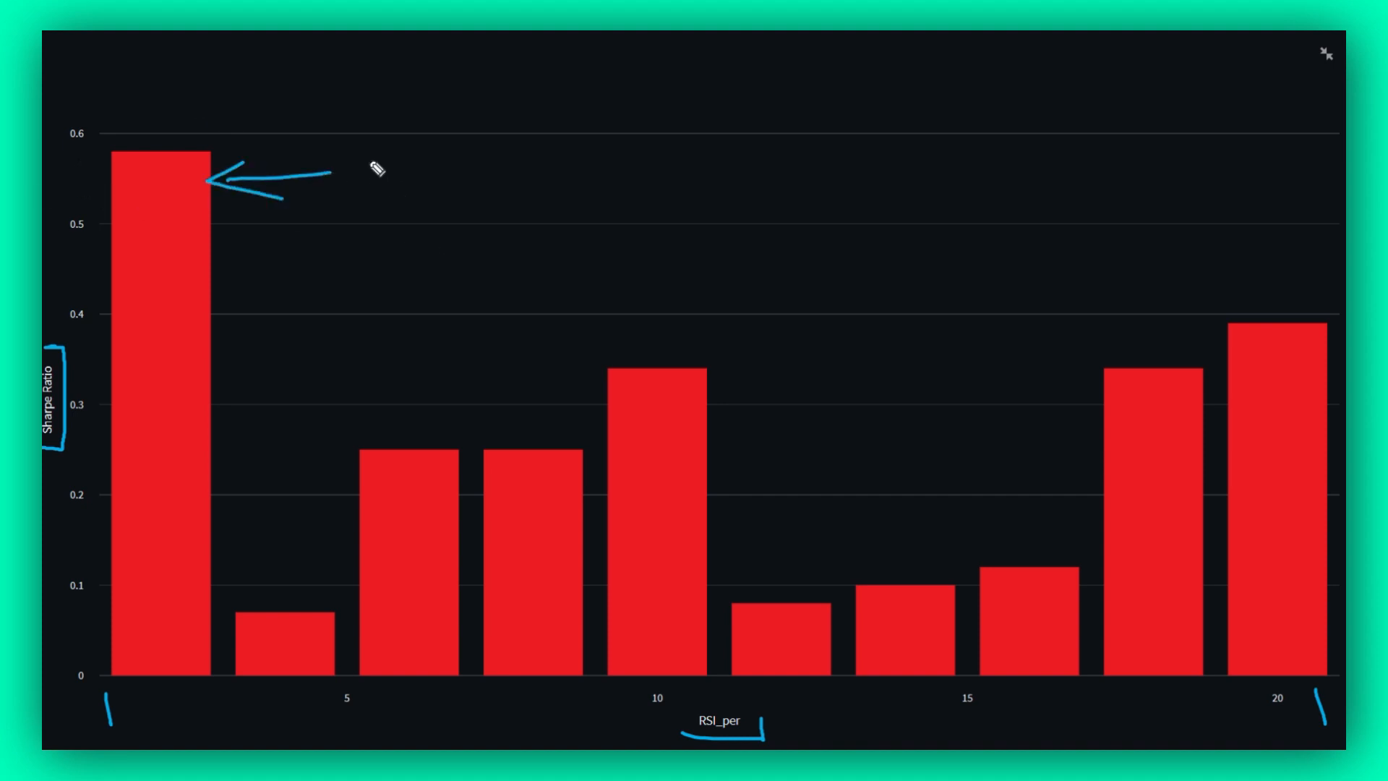
mouse_move(272, 434)
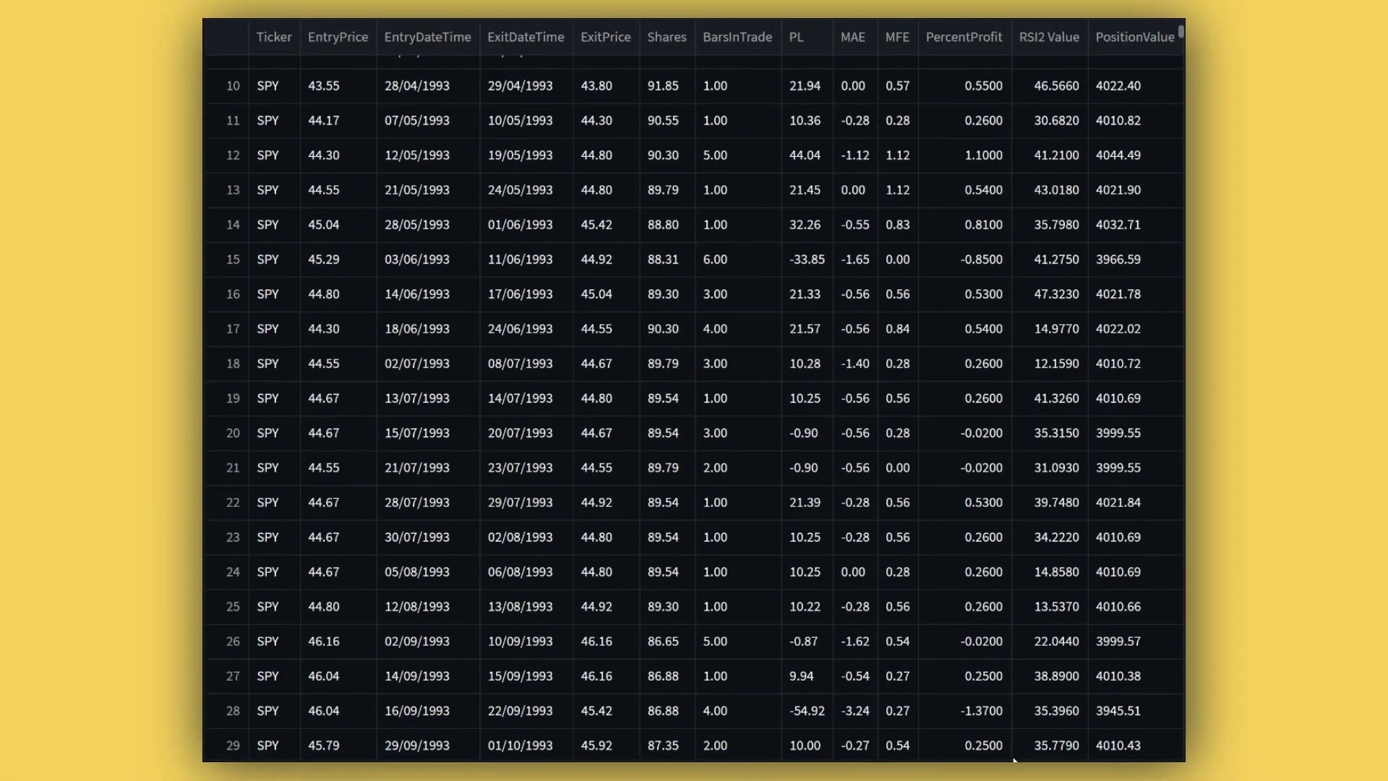
- Scroll through the SPY trades rows down to the percent profit vs RSI2 scatter plot
scroll(down, 3)
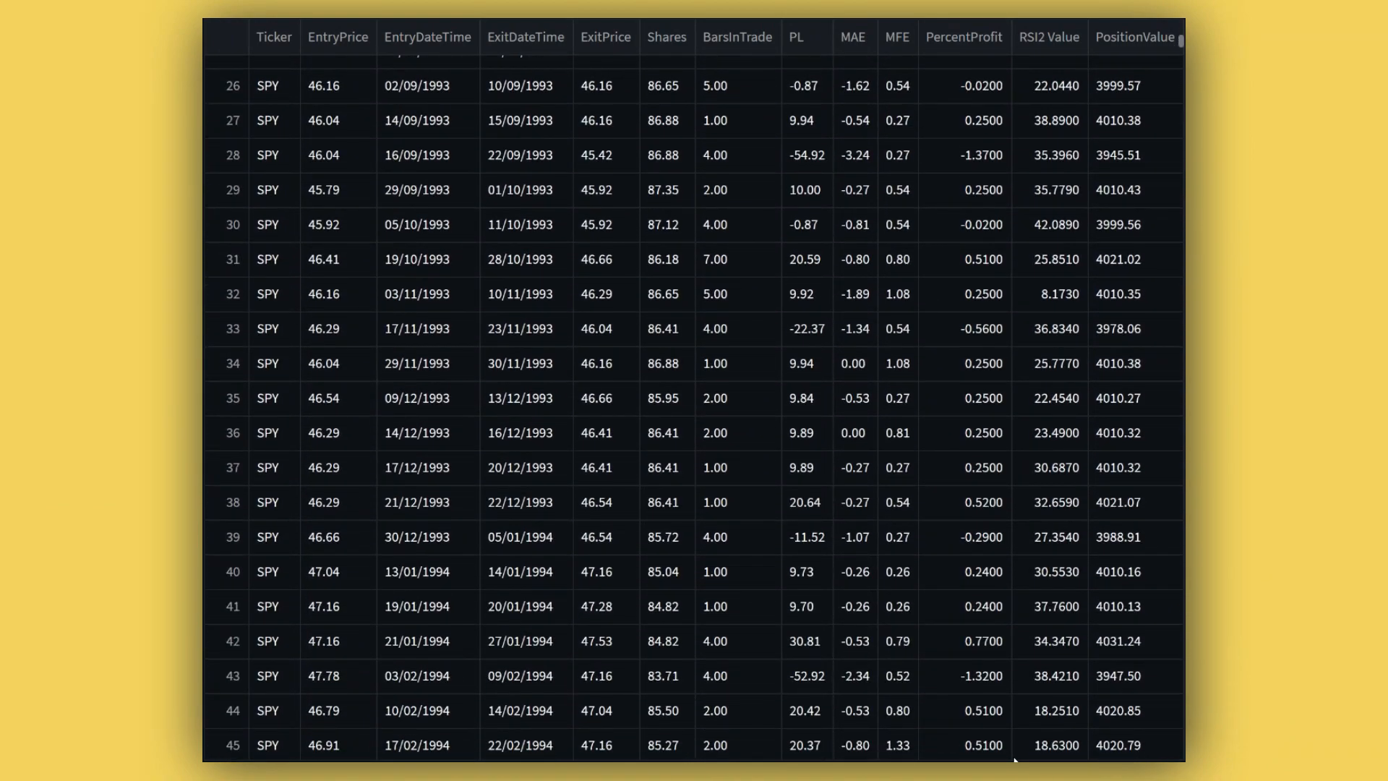
scroll(down, 3)
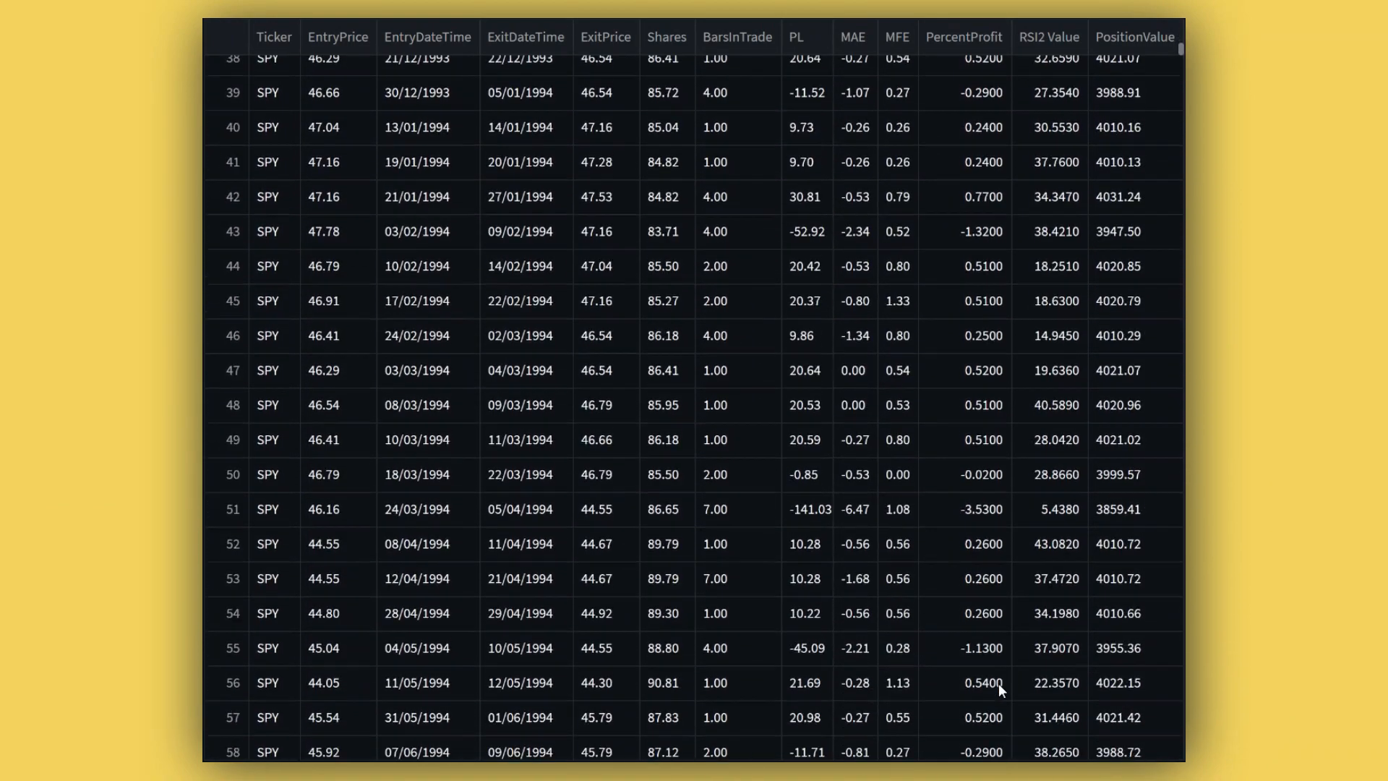
scroll(down, 3)
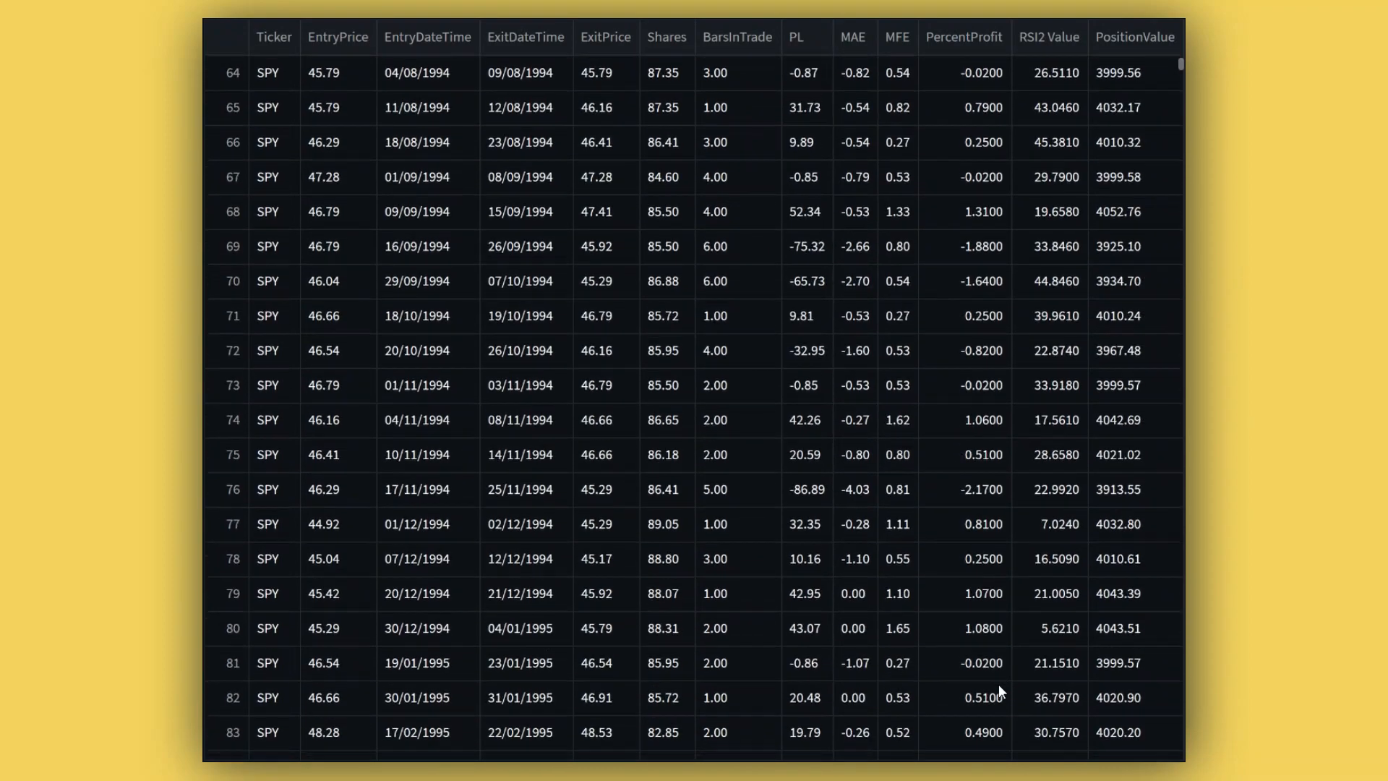
scroll(down, 3)
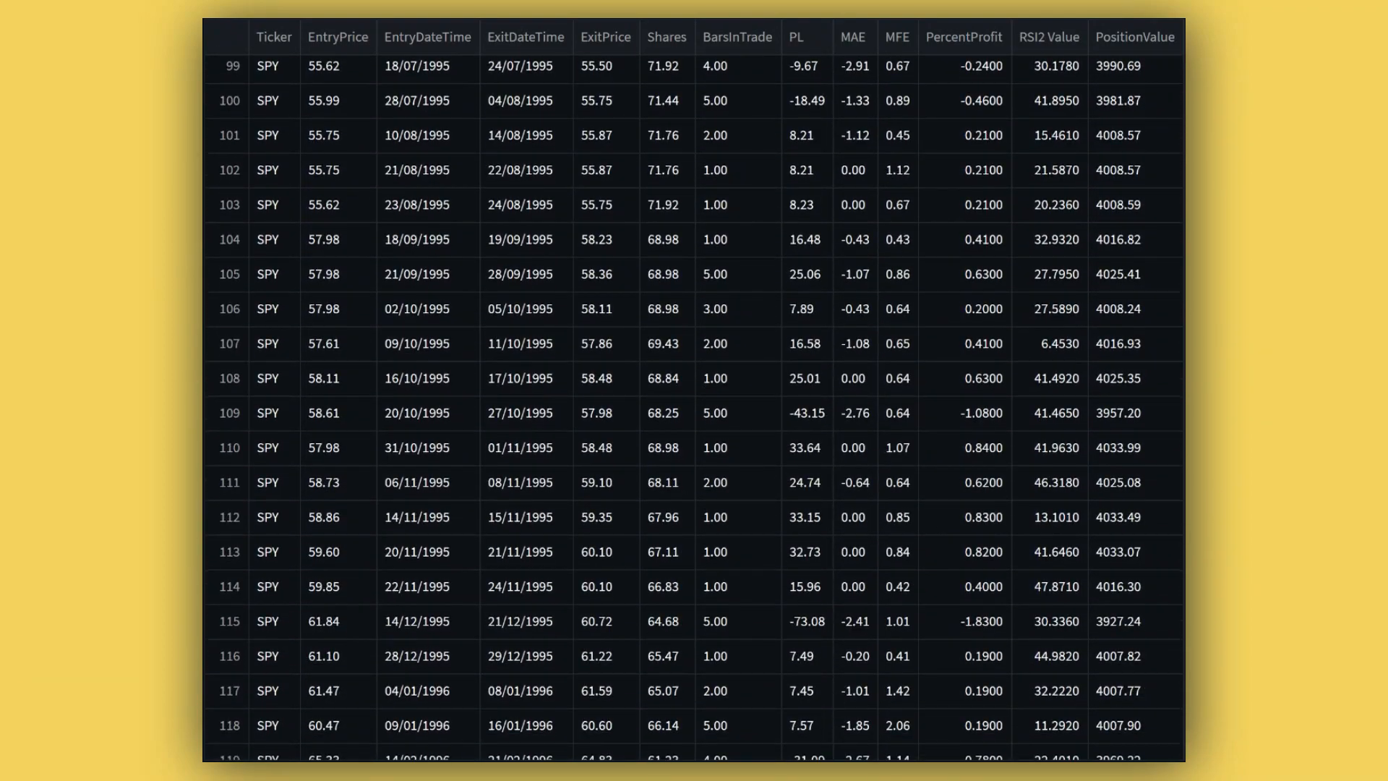
mouse_move(1010, 29)
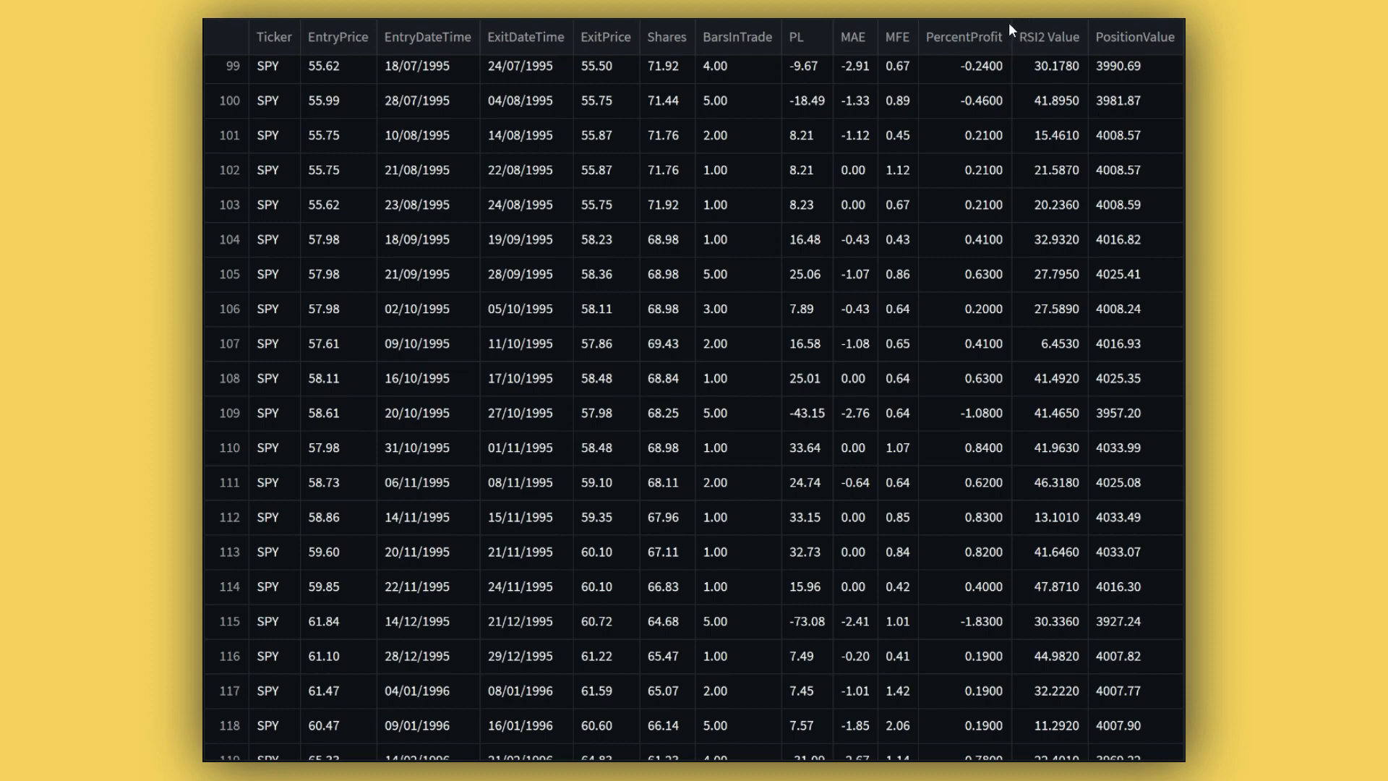
scroll(down, 3)
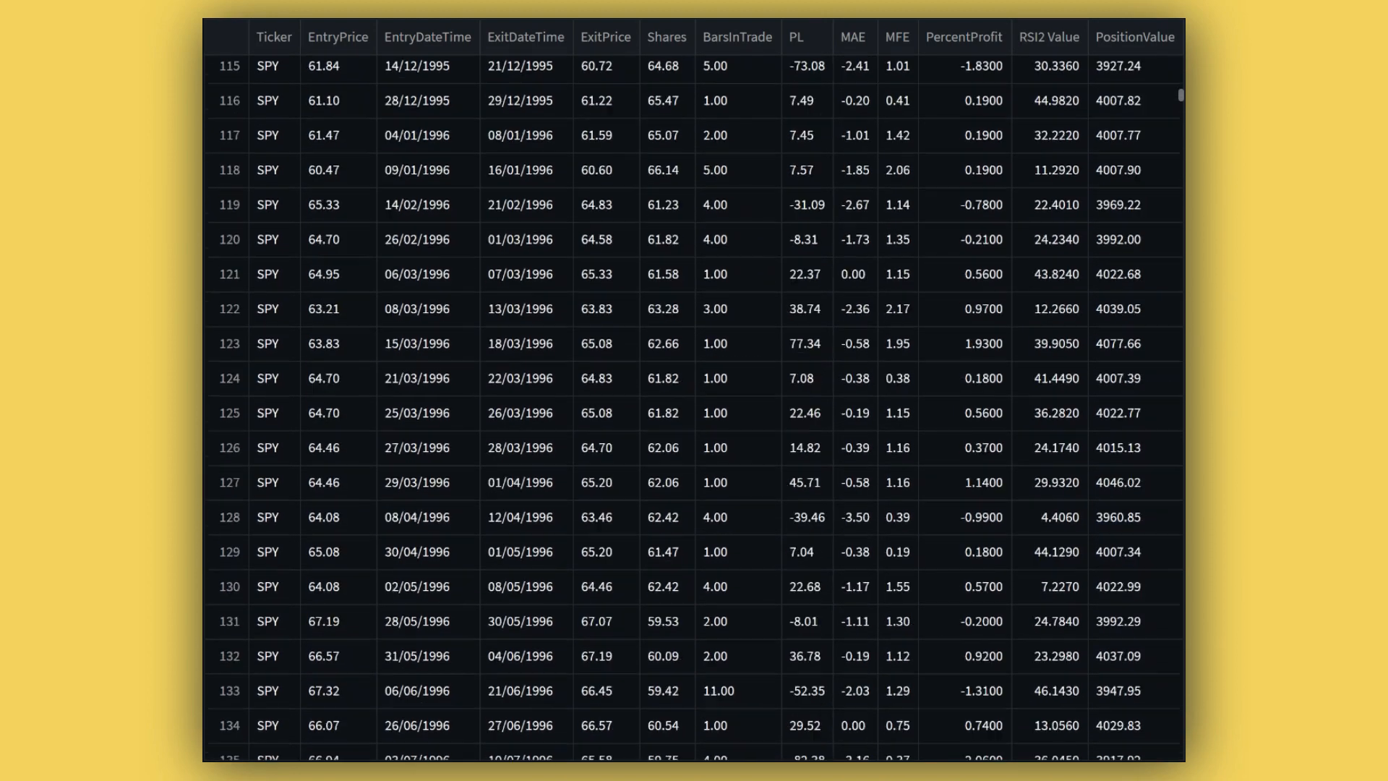
scroll(down, 3)
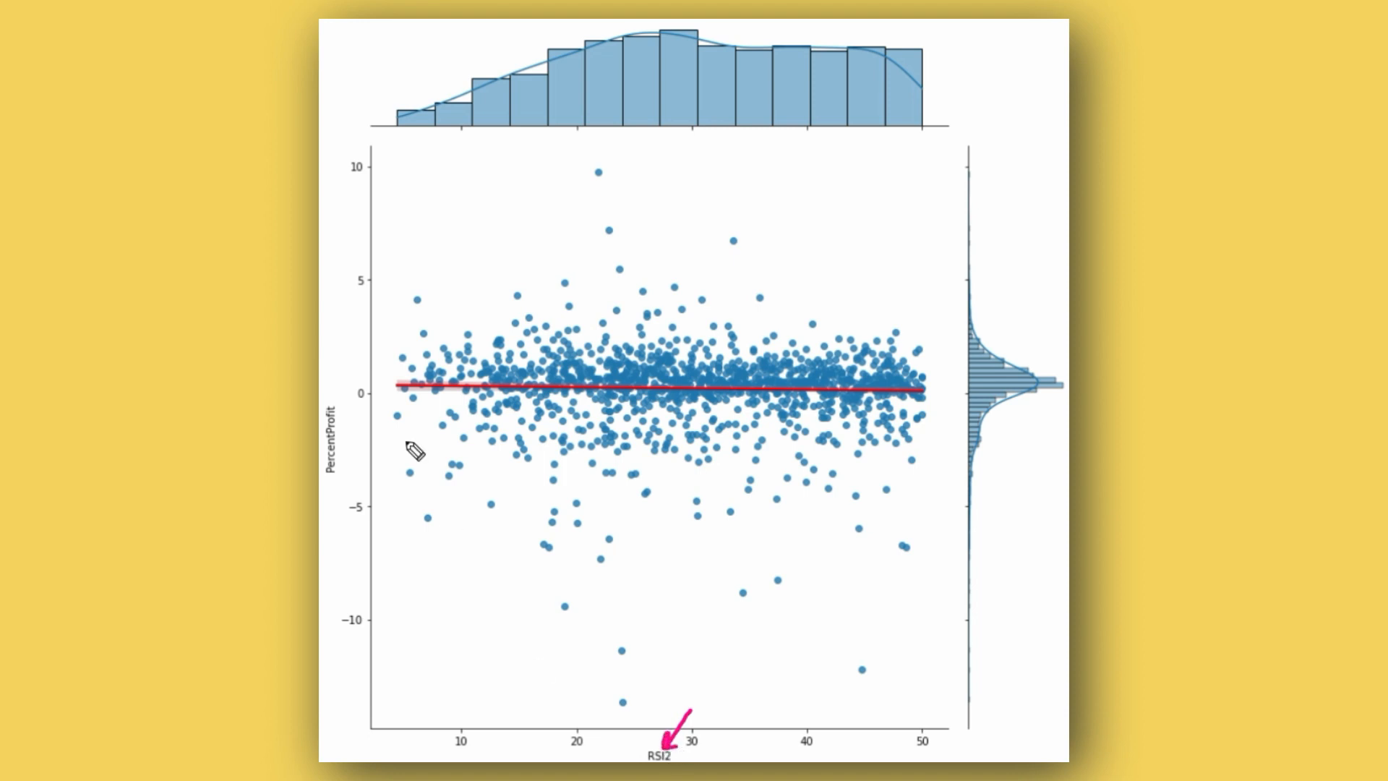
- Annotate the PercentProfit vs RSI2 jointplot, marking its axes and flat trend line
drag(415, 453, 341, 484)
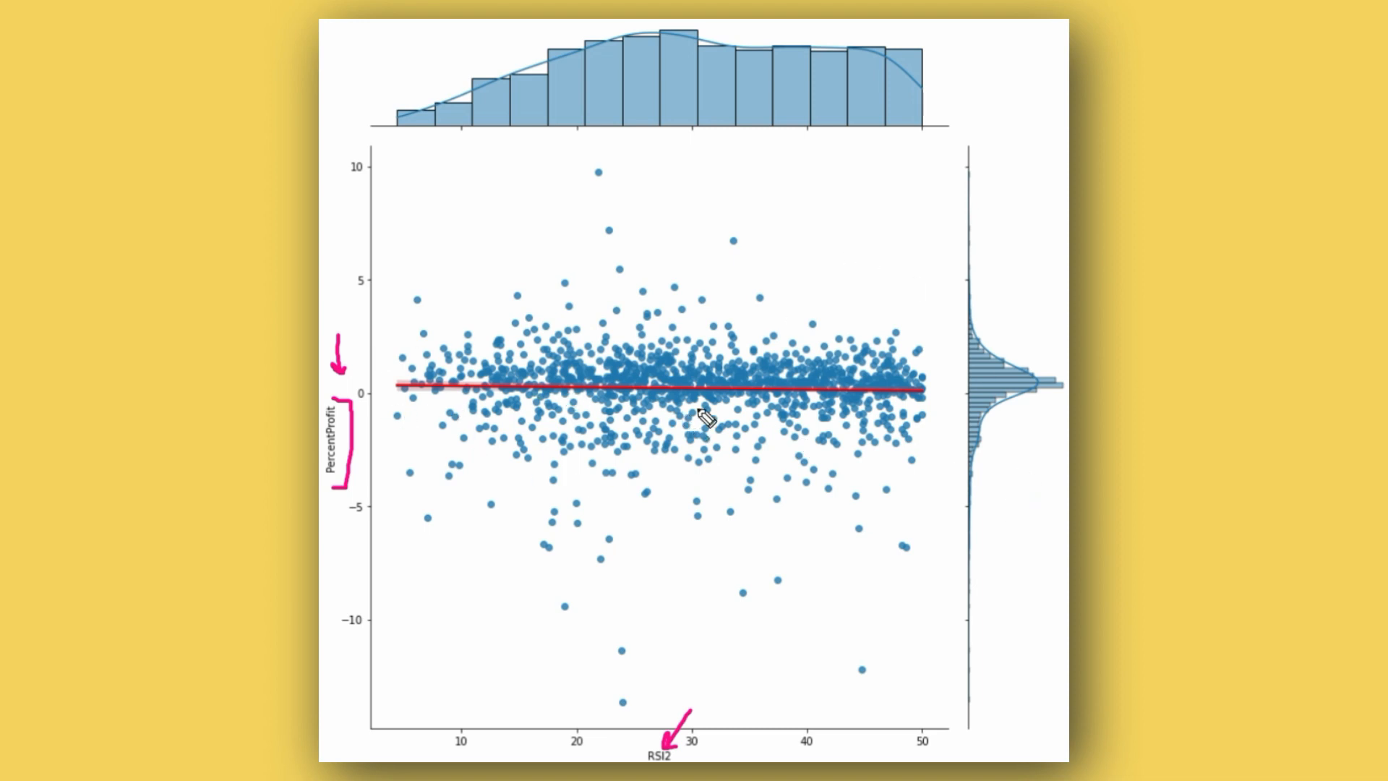
drag(660, 372, 731, 319)
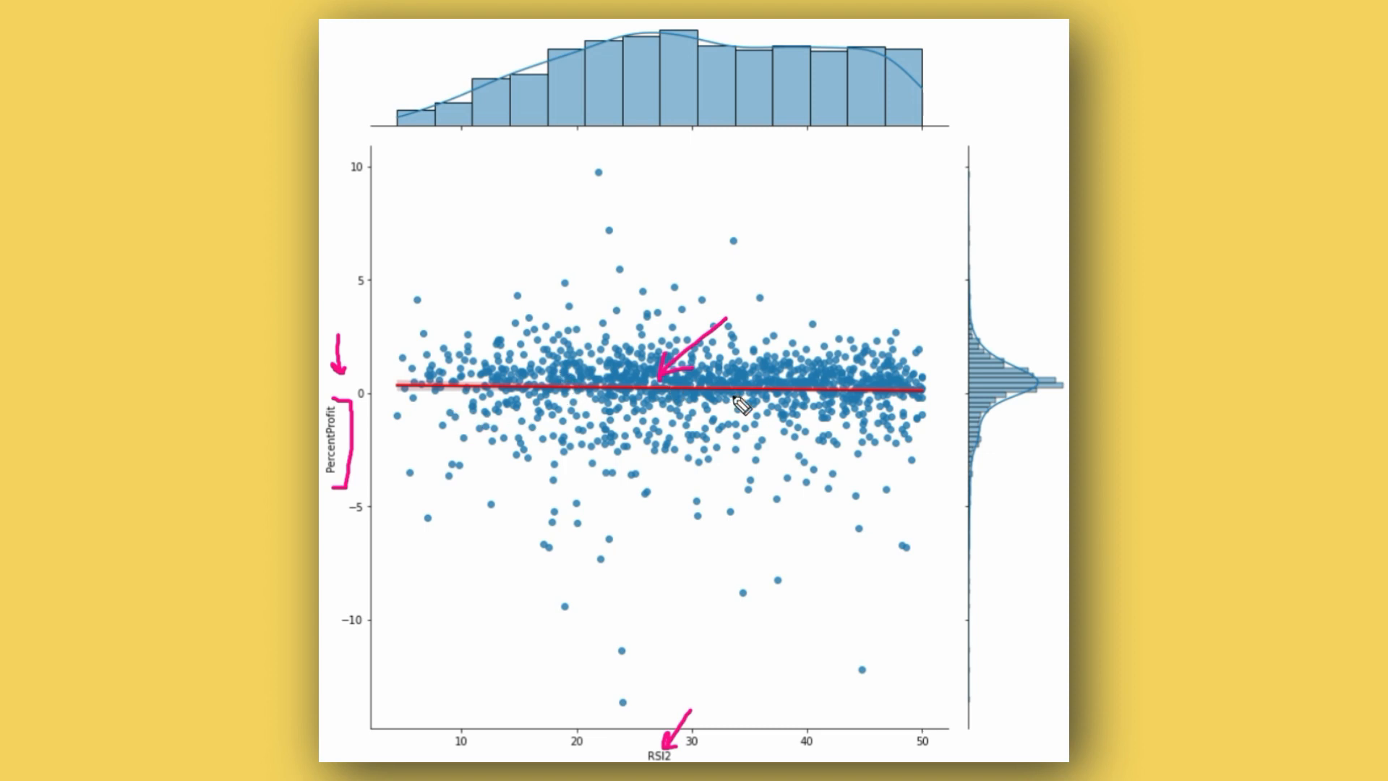
mouse_move(412, 392)
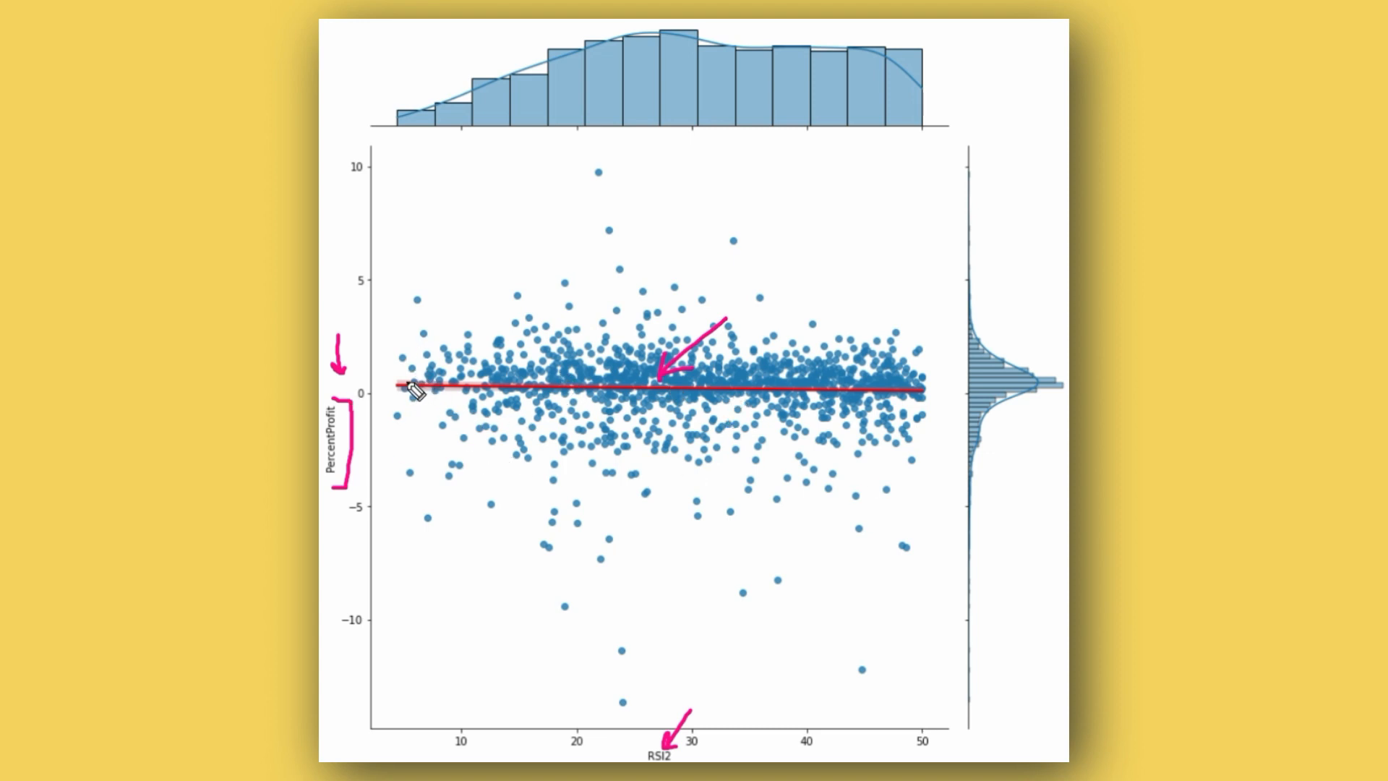
mouse_move(457, 409)
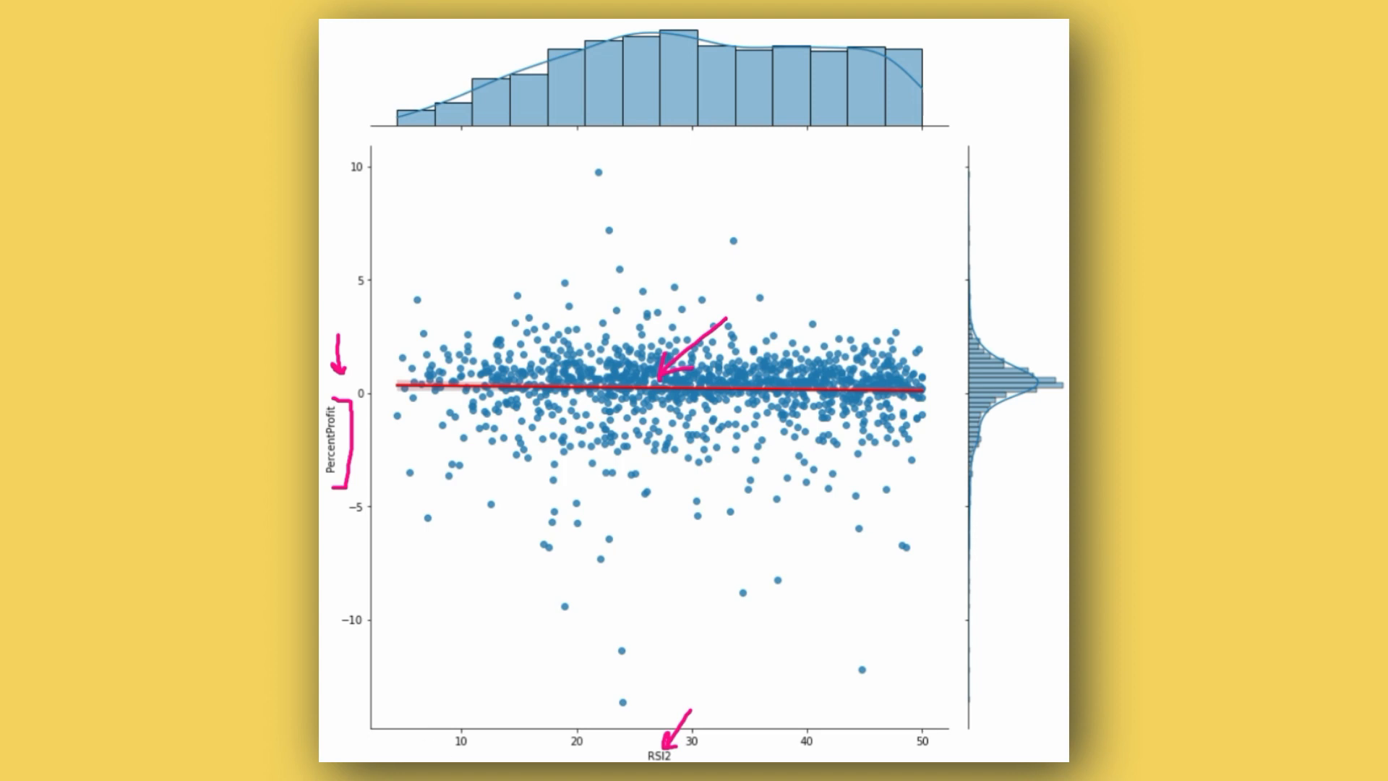
mouse_move(926, 730)
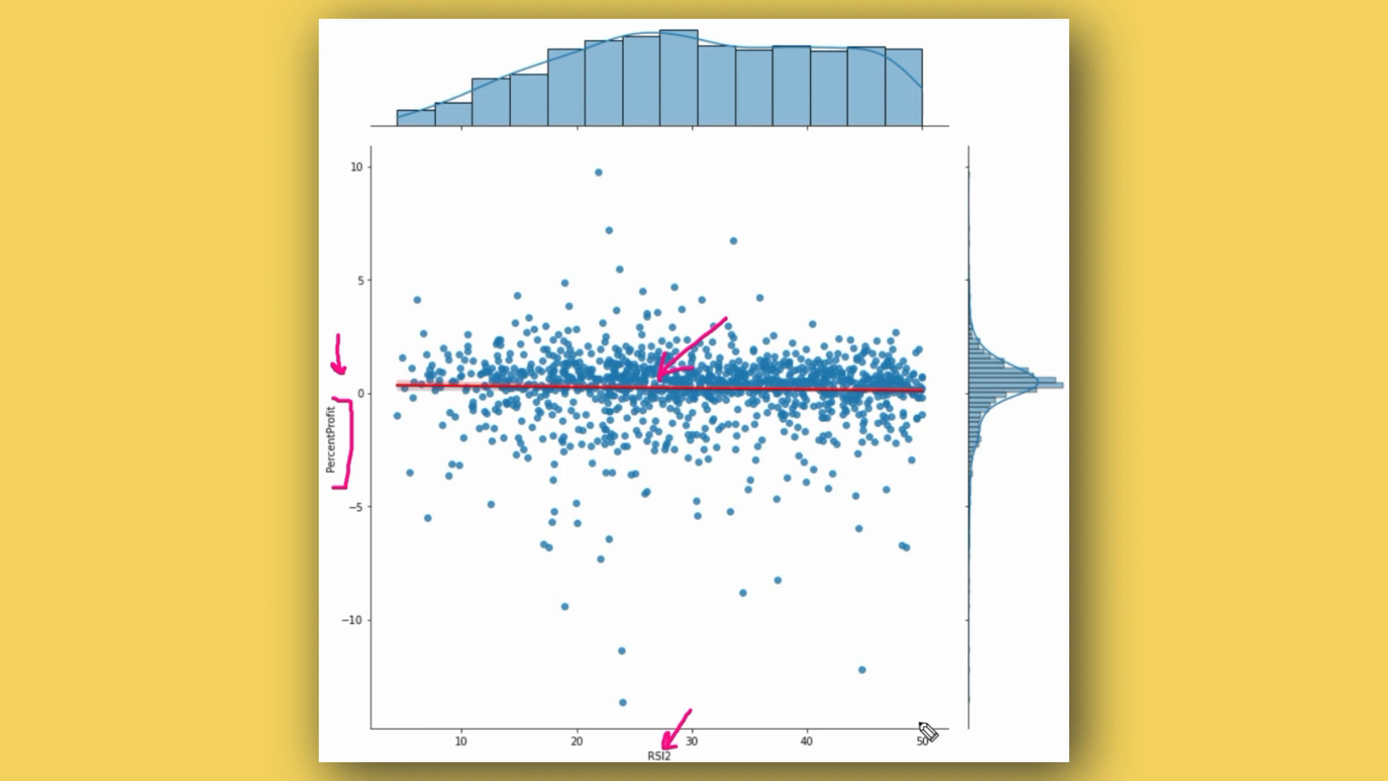
mouse_move(417, 741)
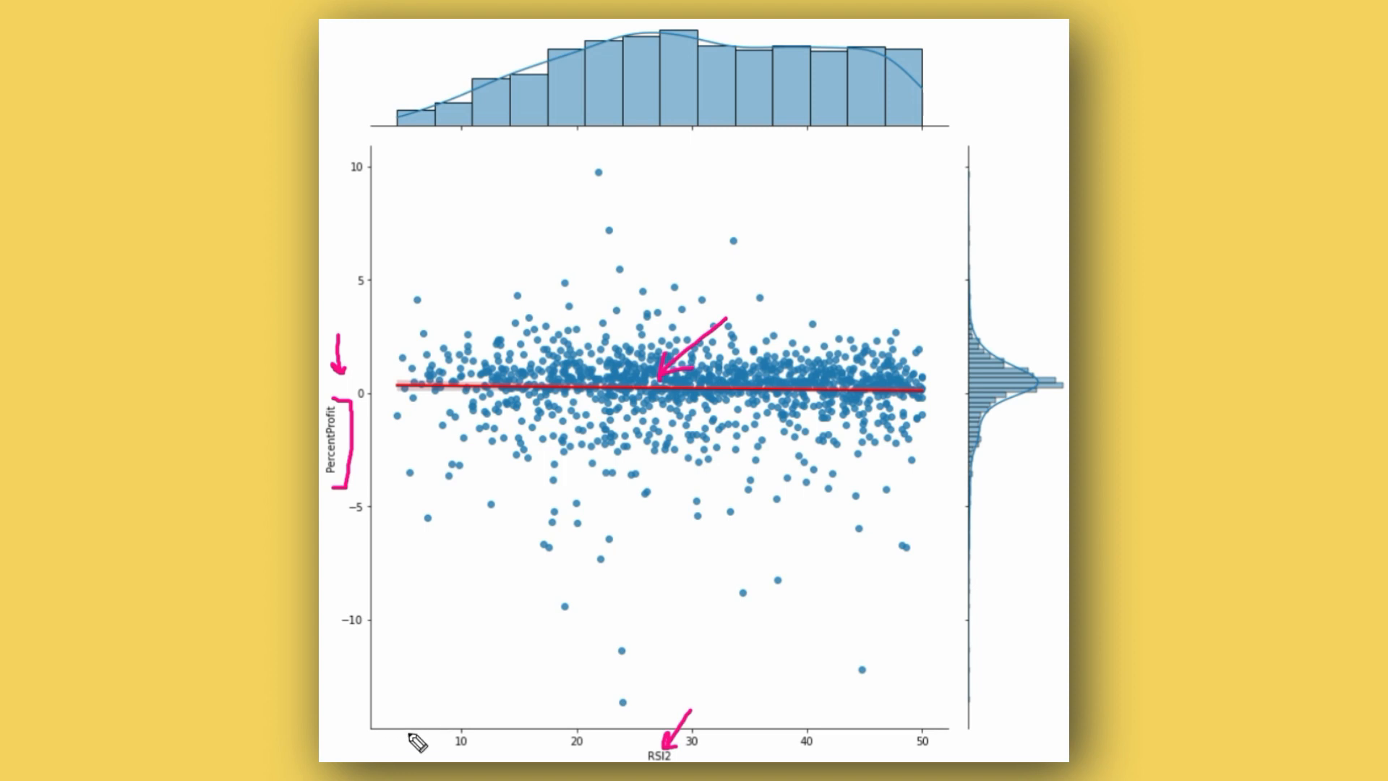